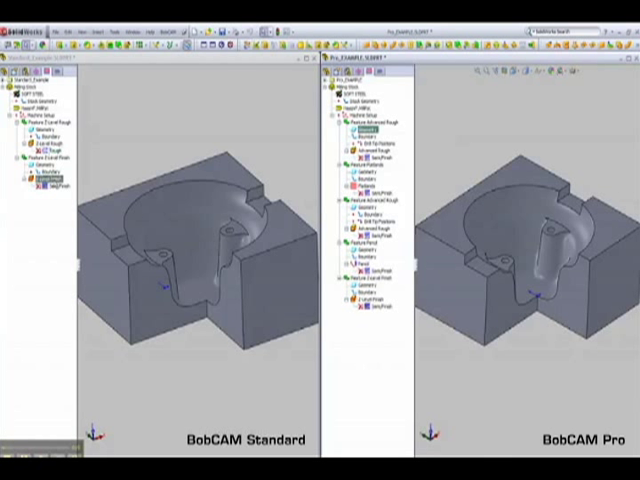
Select the Pencil operation in the Pro tree to show its toolpath around the core base
{"action": "left_click", "coordinate": [40, 117]}
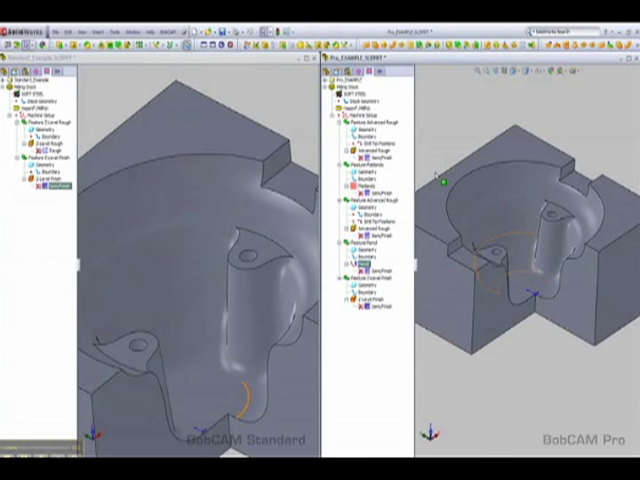
Select Feature Advanced Rough on the Pro part and Z-Level Rough on the Standard part
{"action": "left_click", "coordinate": [367, 123]}
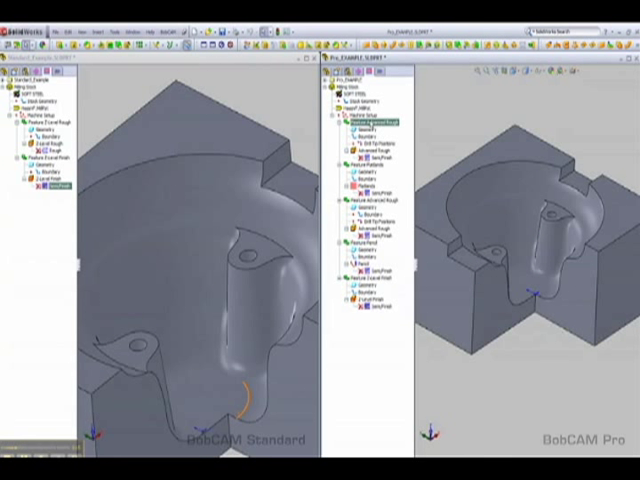
{"action": "left_click", "coordinate": [375, 127]}
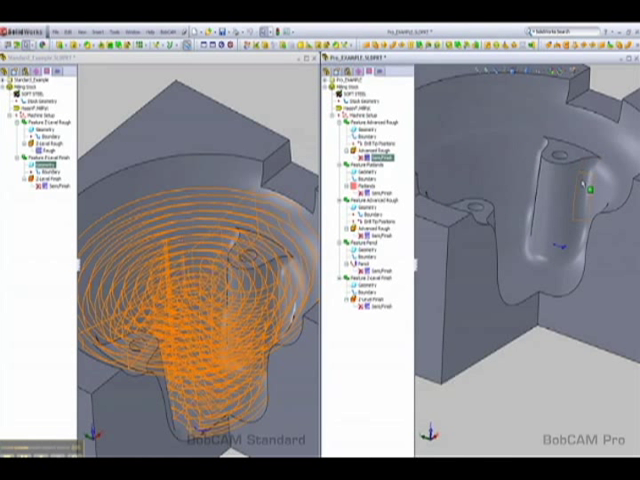
{"action": "mouse_move", "coordinate": [582, 195]}
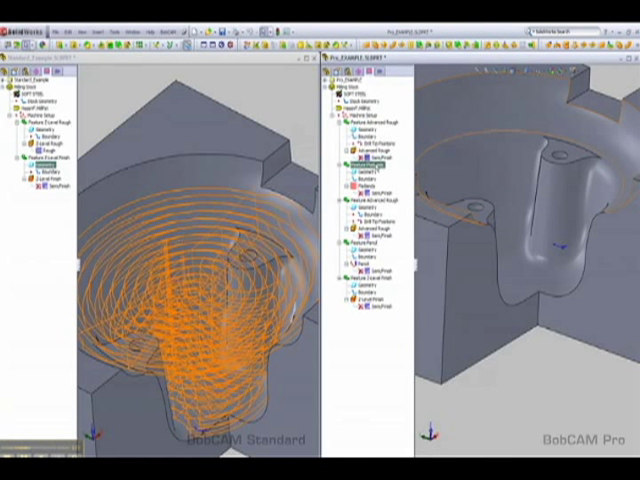
Select the Pro tree's Feature Pencil and Patterns operations to display their core toolpaths
{"action": "left_click", "coordinate": [375, 200]}
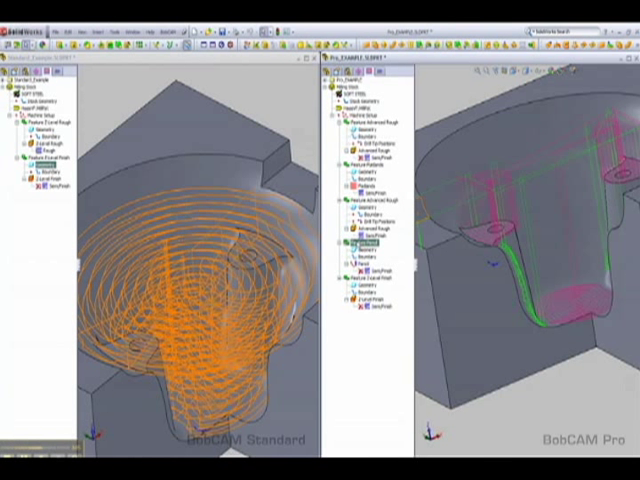
{"action": "left_click", "coordinate": [375, 193]}
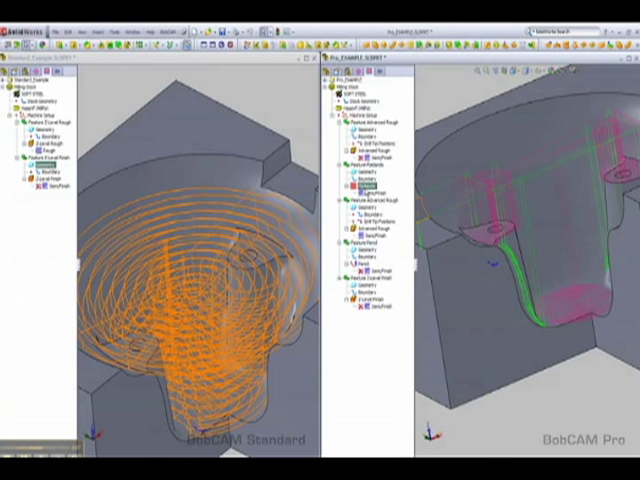